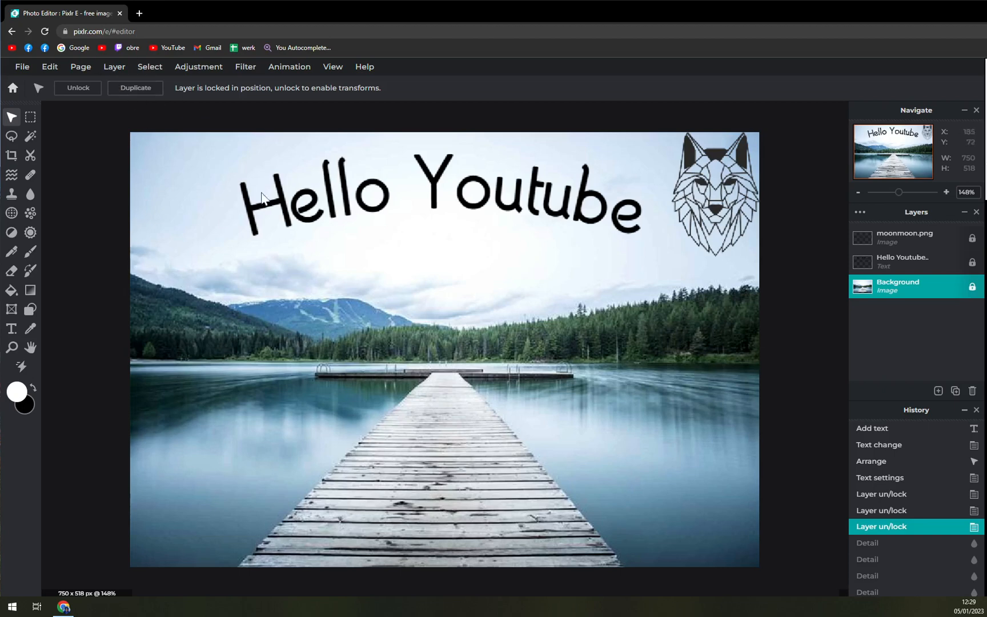
mouse_move(265, 289)
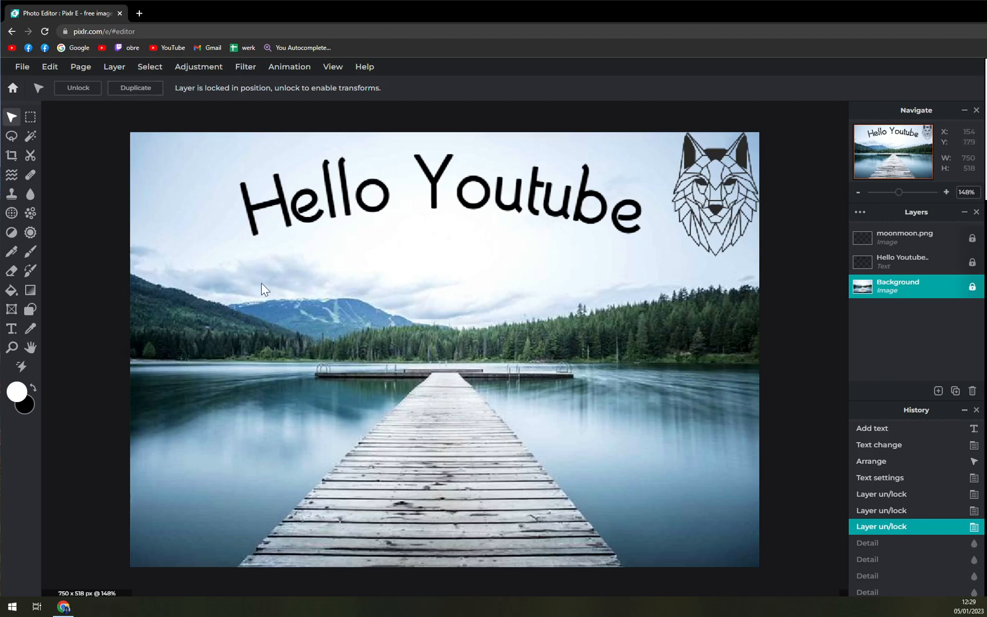
mouse_move(838, 235)
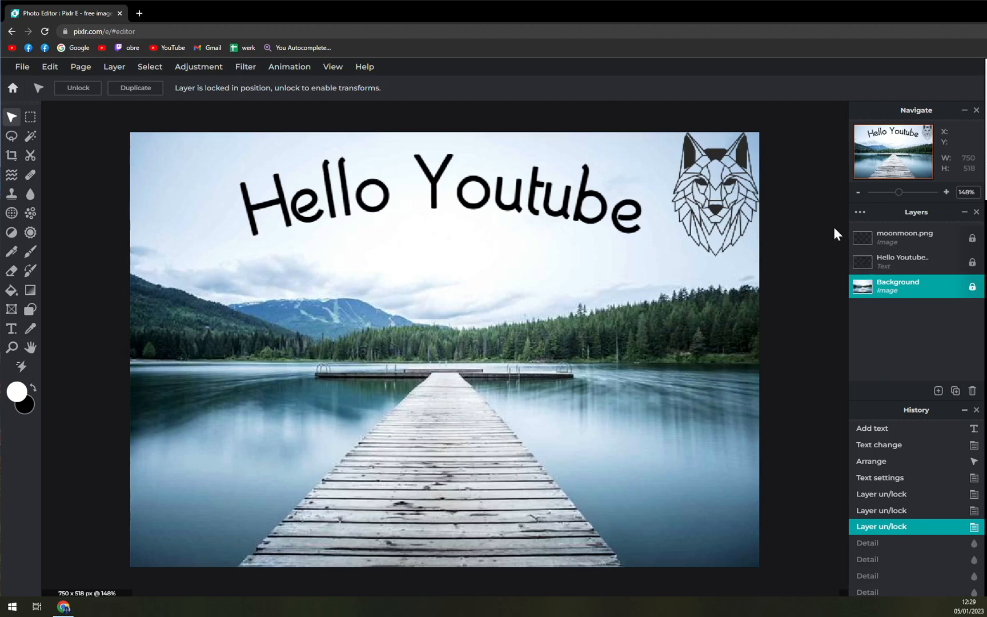
mouse_move(409, 226)
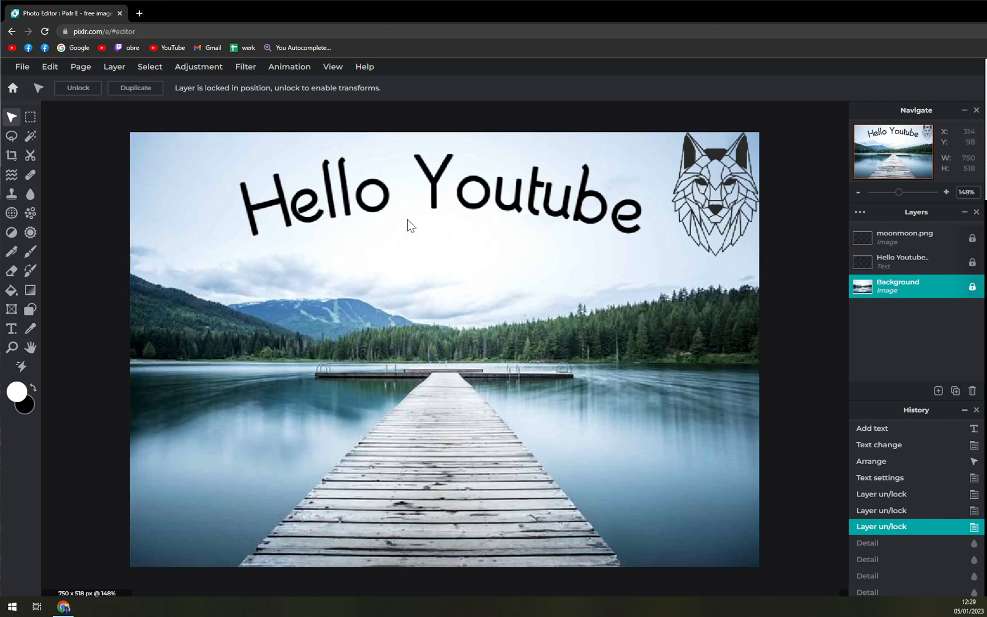
mouse_move(114, 66)
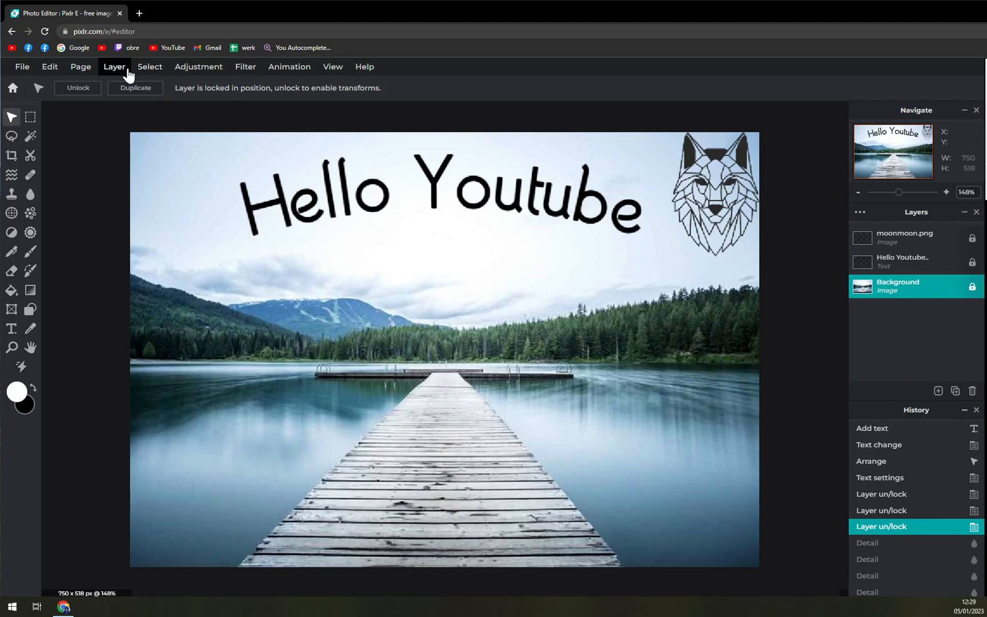
- Add a new empty Layer 4 above the Background layer
left_click(938, 390)
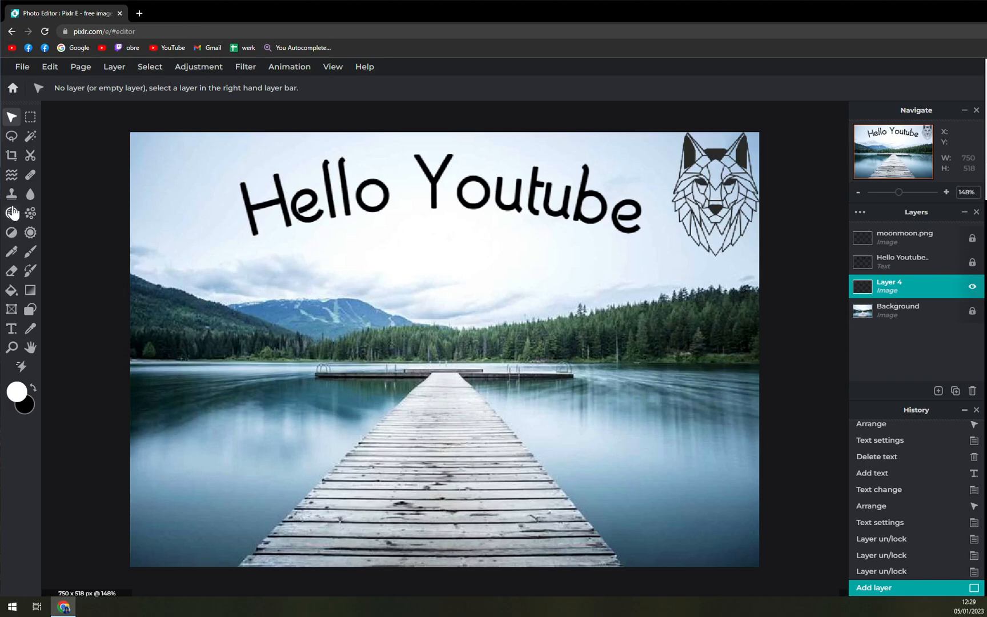
mouse_move(11, 328)
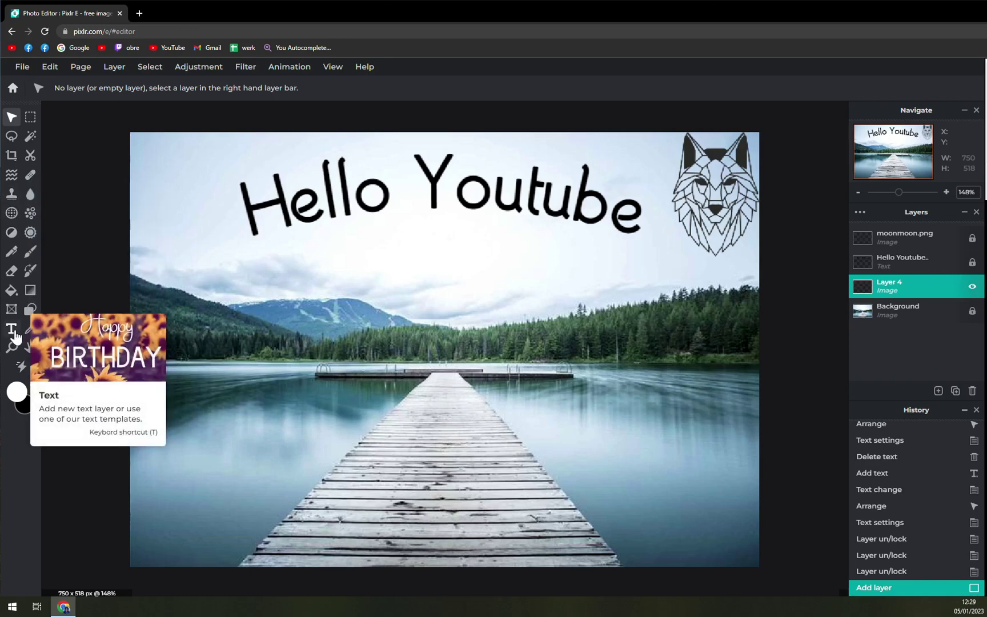
- Place a white 'Lorem ipsum .. your text here ..' text layer over the lake photo
left_click(11, 328)
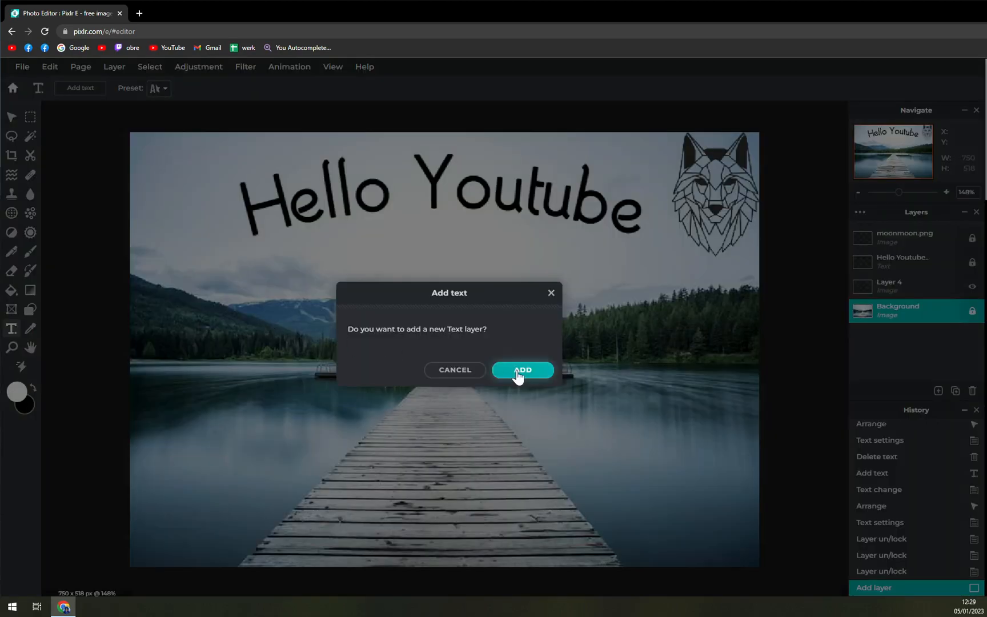
left_click(522, 369)
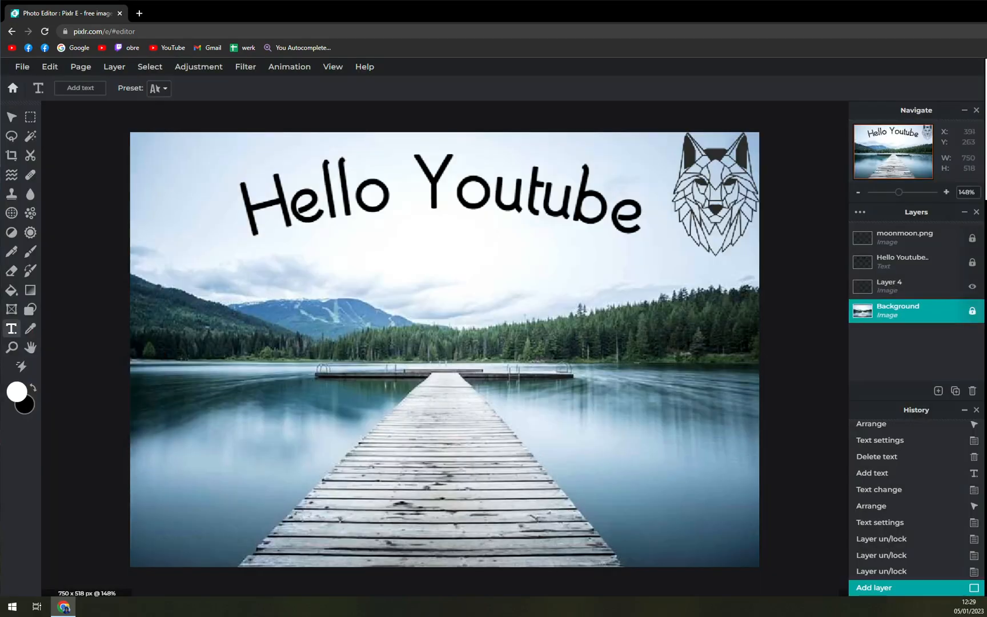
left_click(79, 87)
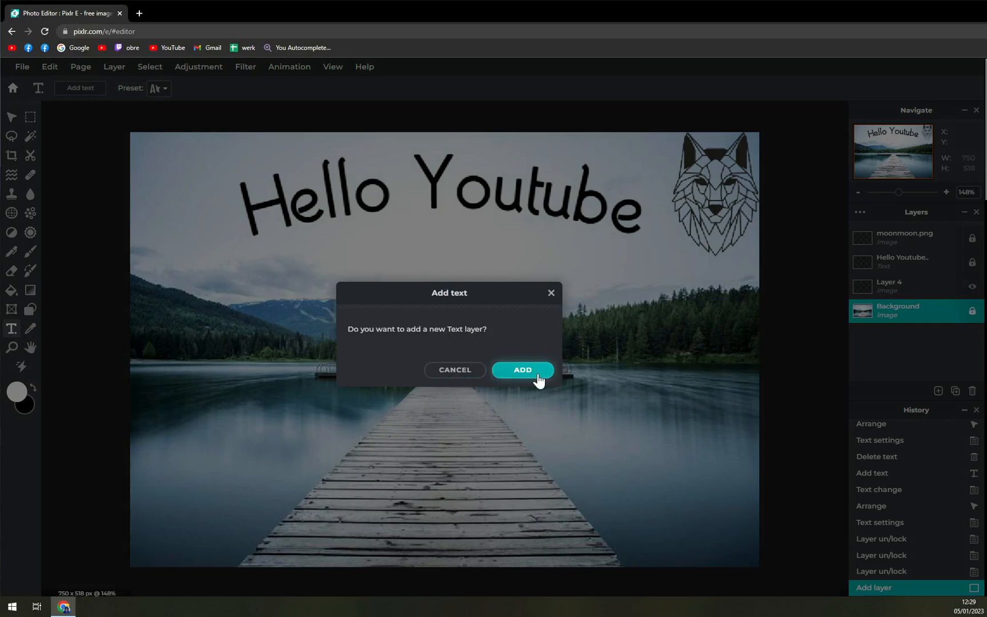
left_click(522, 370)
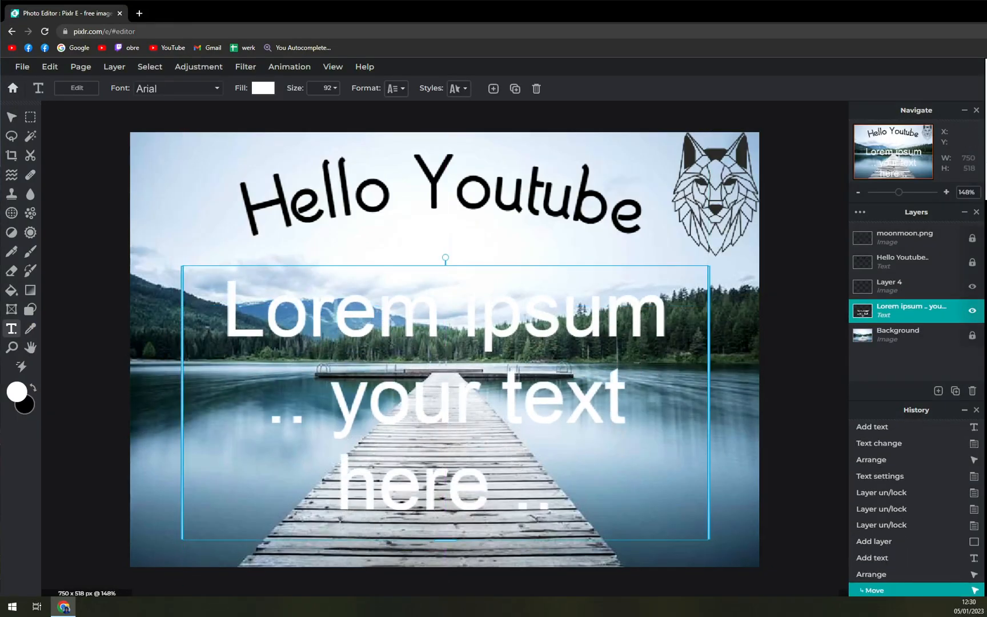
- Make the placeholder text black, change 'here' to 'heree', and finish editing
left_click(263, 88)
type("e")
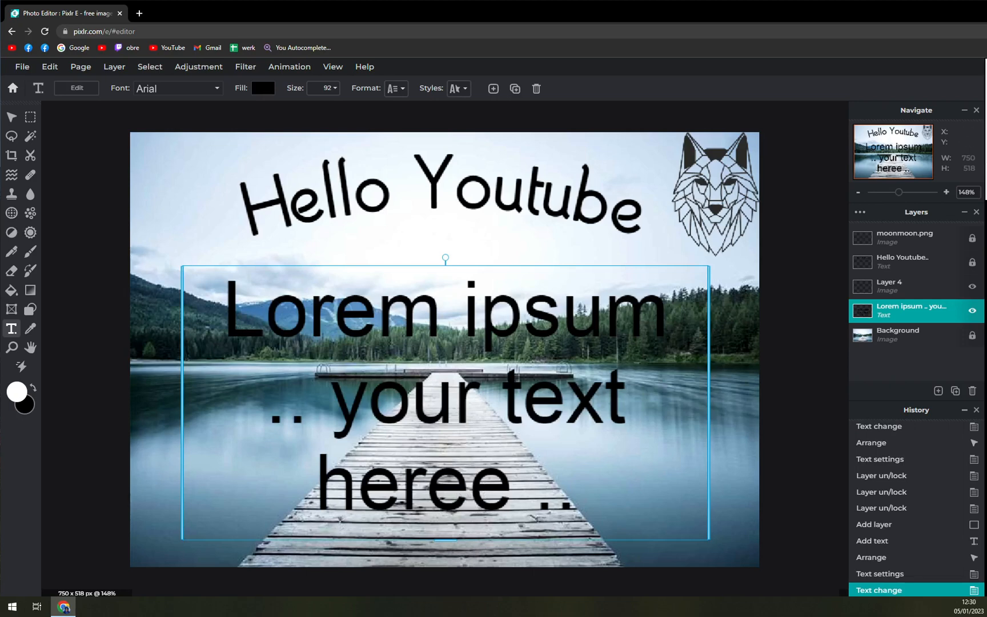
mouse_move(290, 269)
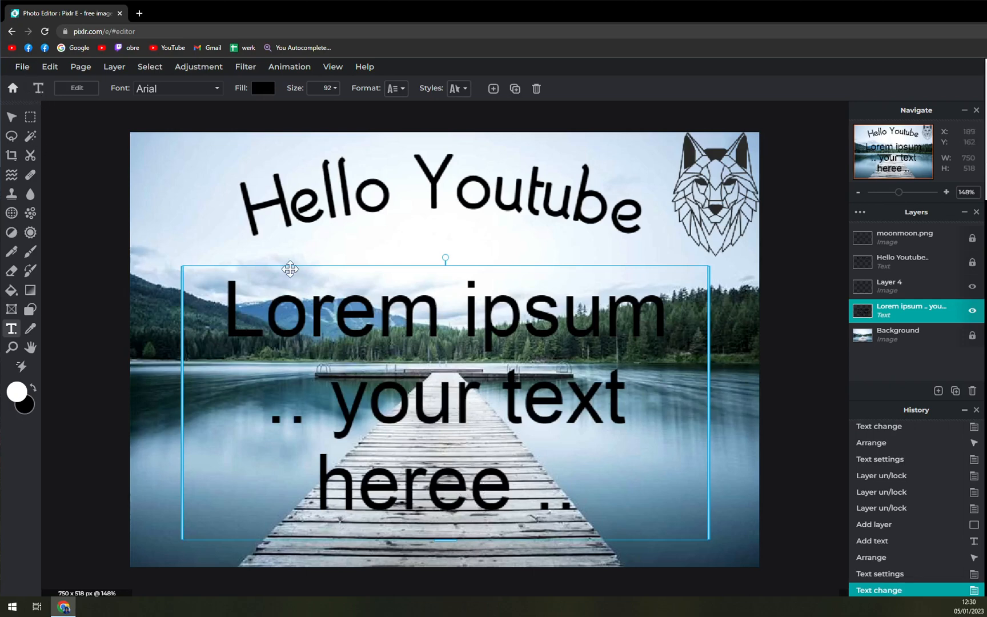
left_click(897, 335)
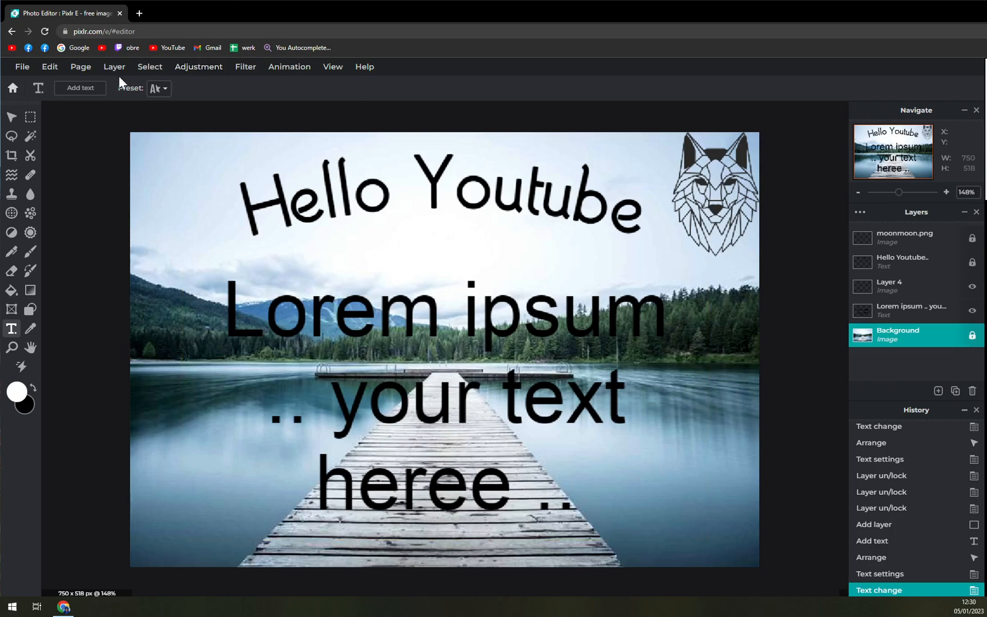
mouse_move(63, 84)
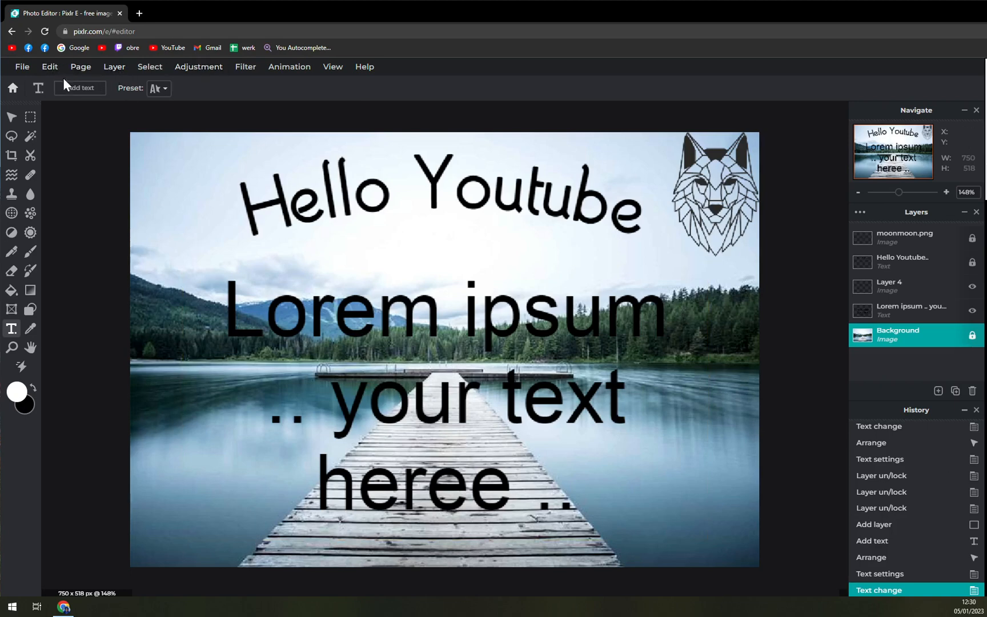
left_click(49, 66)
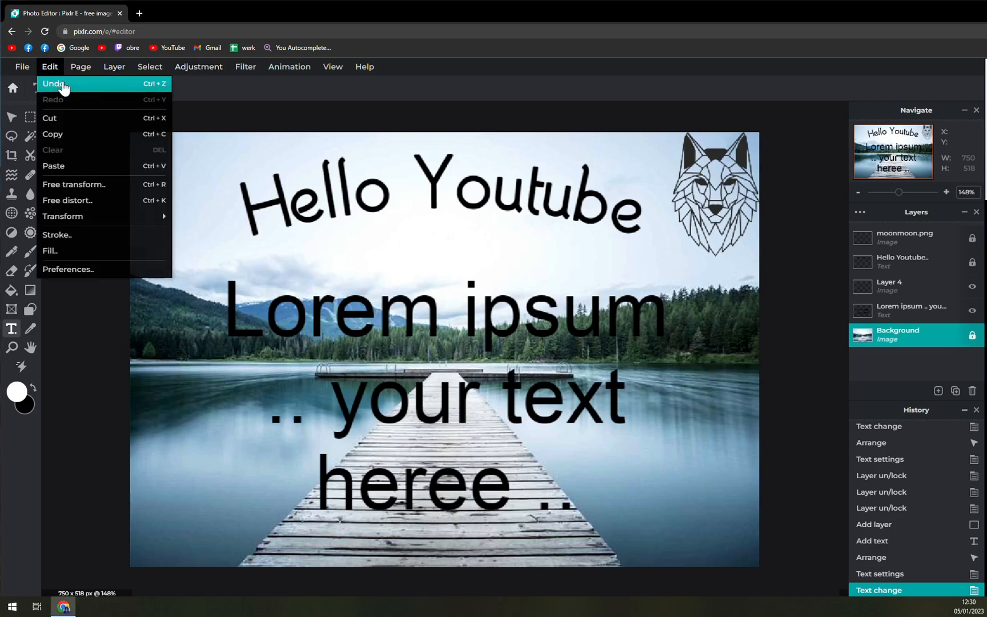
left_click(55, 83)
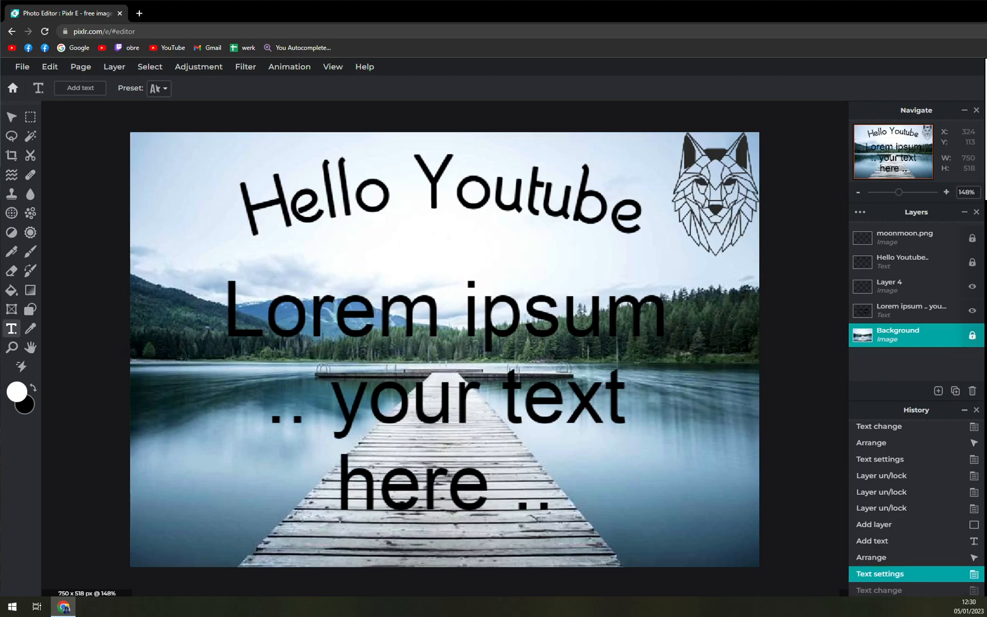
type("e")
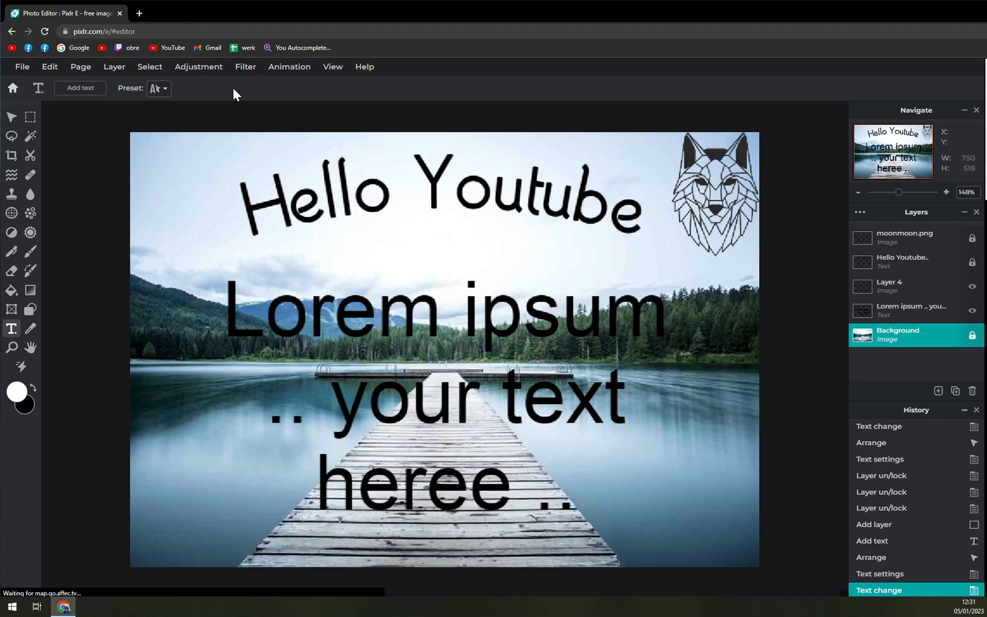
mouse_move(49, 67)
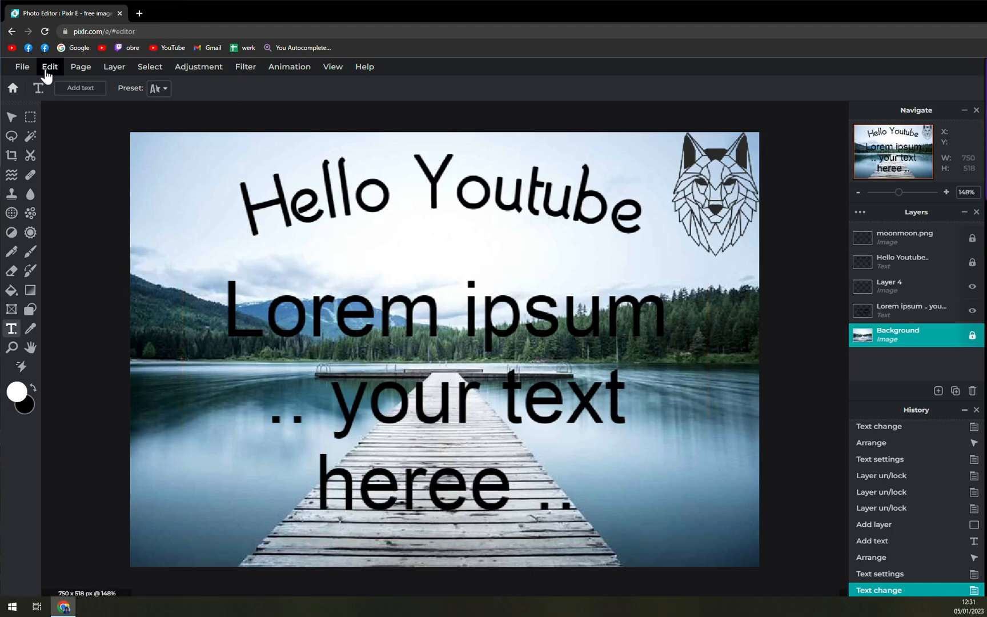
- Undo twice from the Edit menu so the last word reads 'here' again
left_click(49, 66)
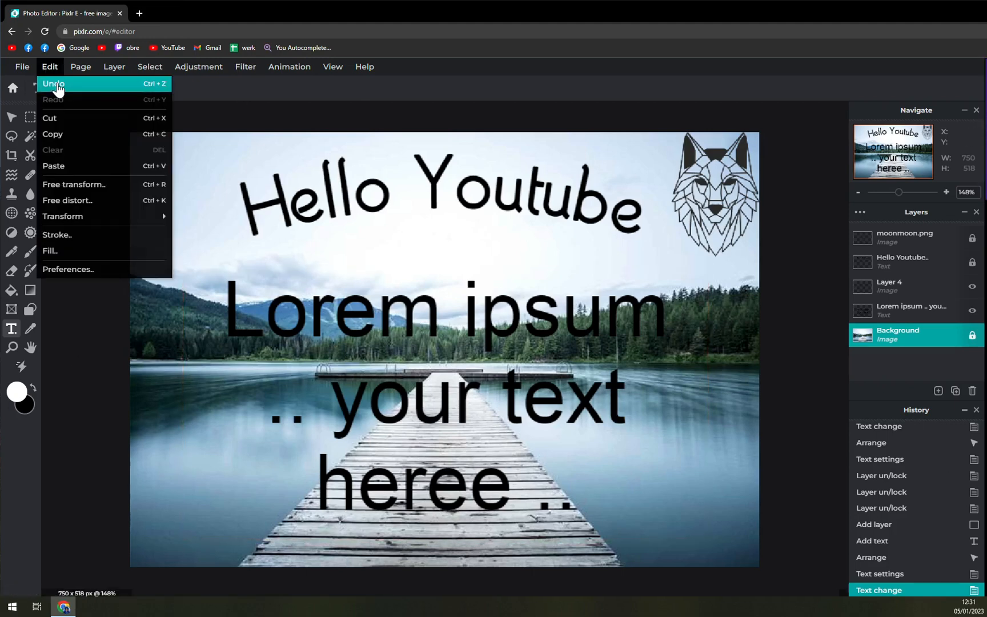
left_click(53, 83)
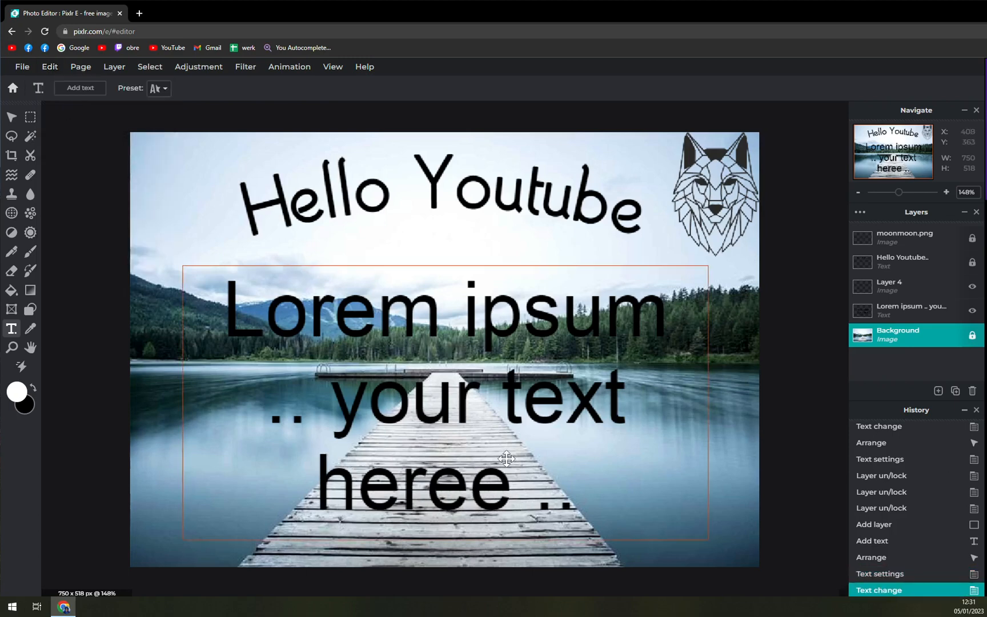
left_click(49, 66)
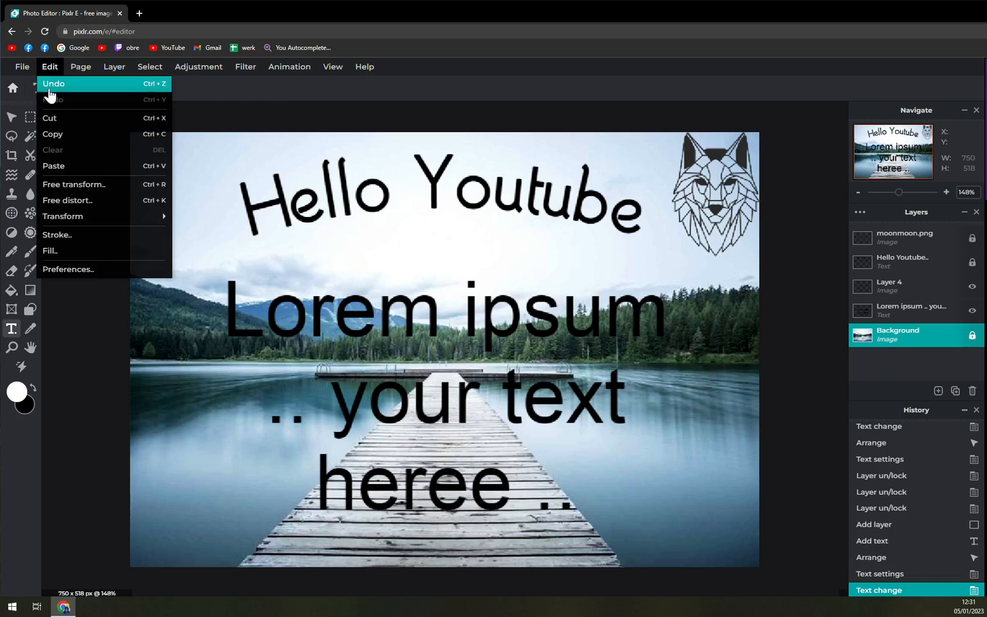
left_click(53, 84)
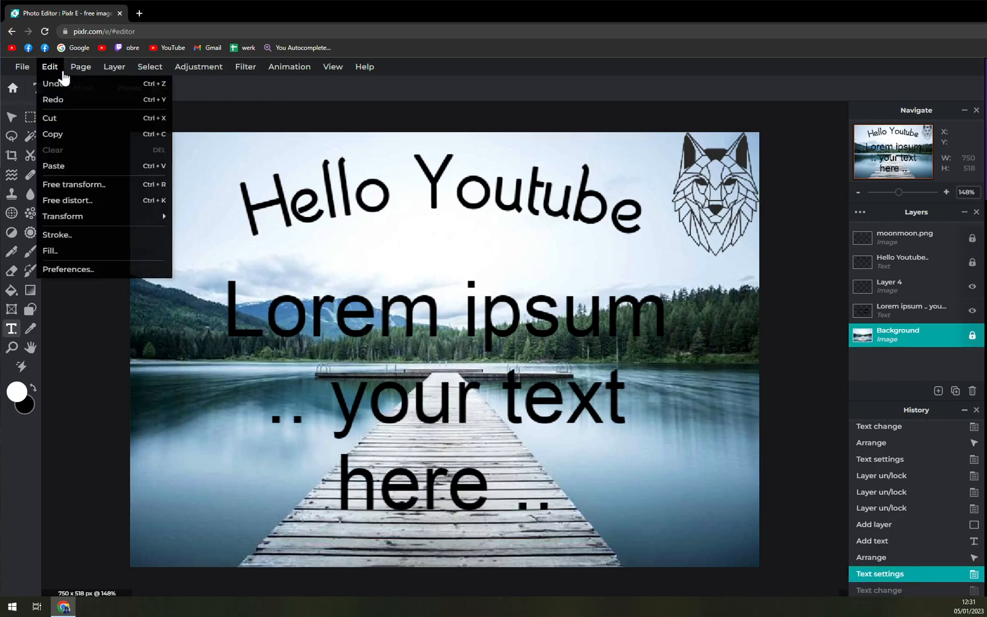